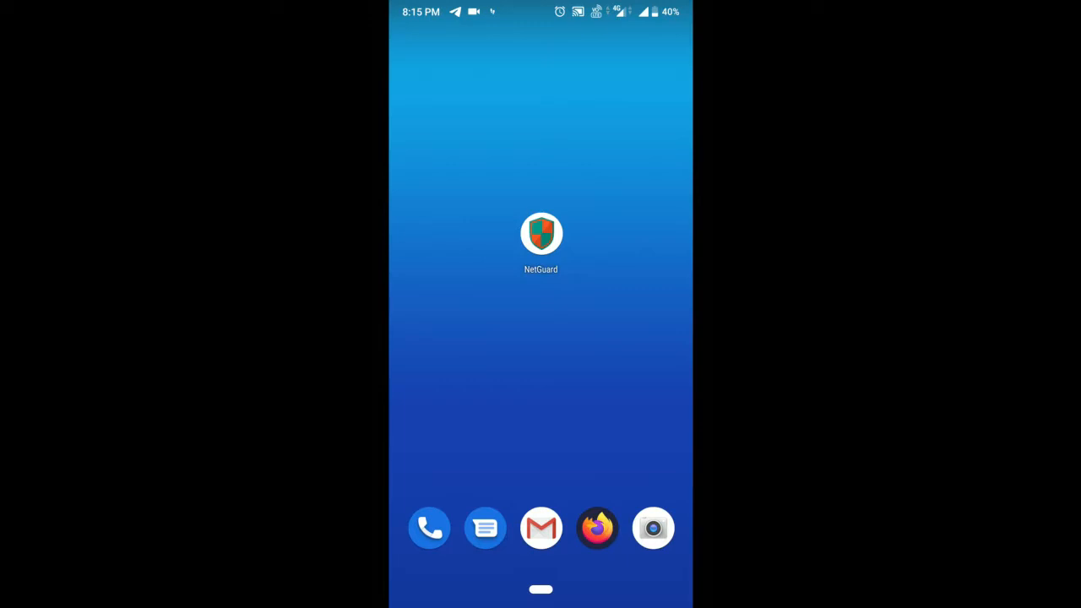
# Launch NetGuard from the home screen and agree to its license terms
pyautogui.click(540, 233)
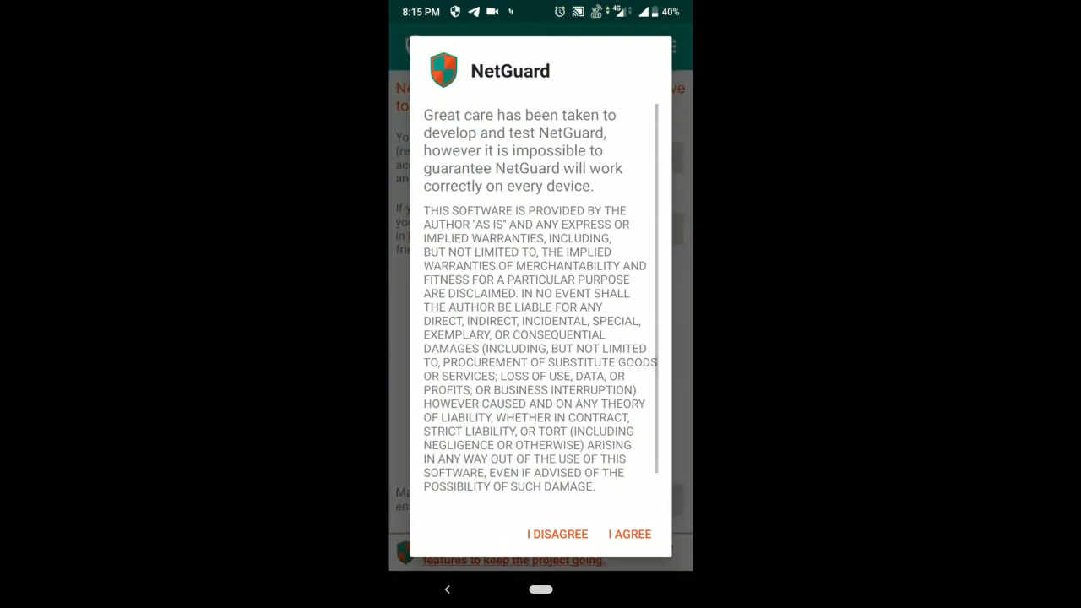
pyautogui.click(629, 533)
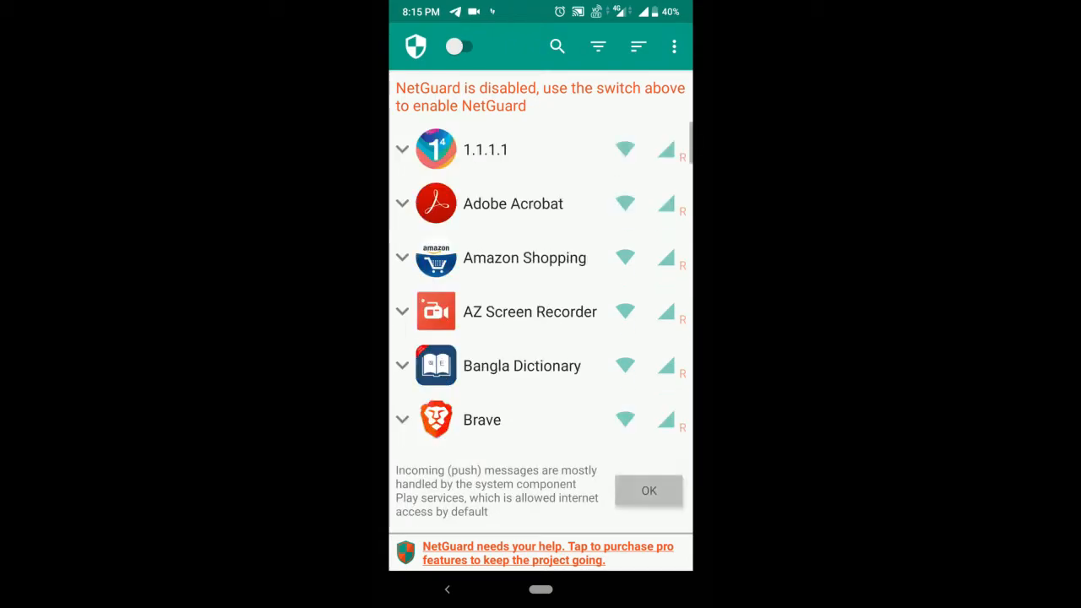
# In Settings > Defaults, turn on Block Wi-Fi and Block mobile, then return to the app list
pyautogui.click(672, 47)
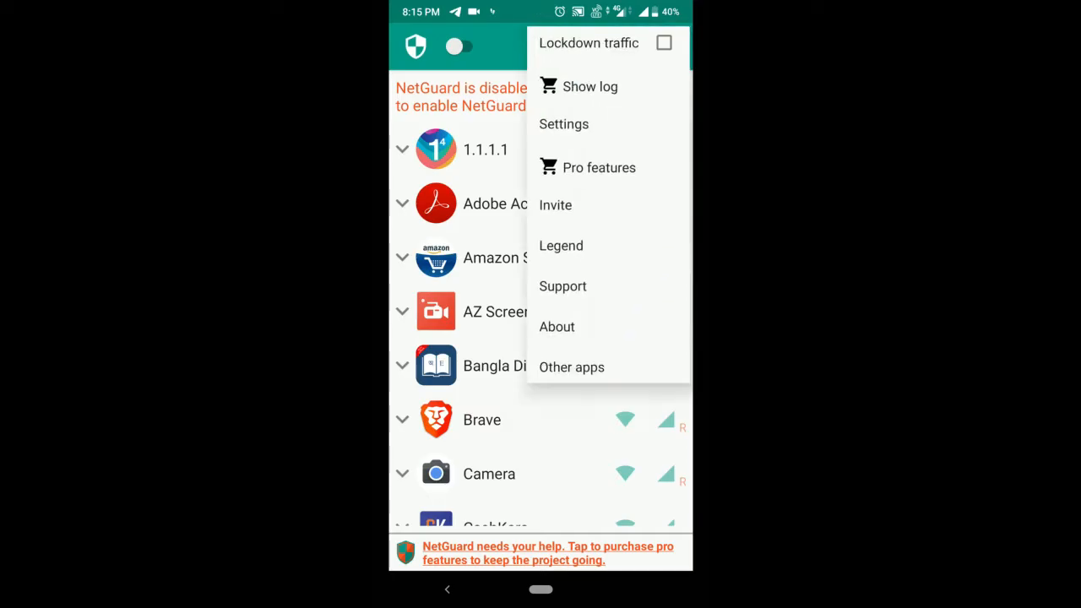
pyautogui.click(564, 125)
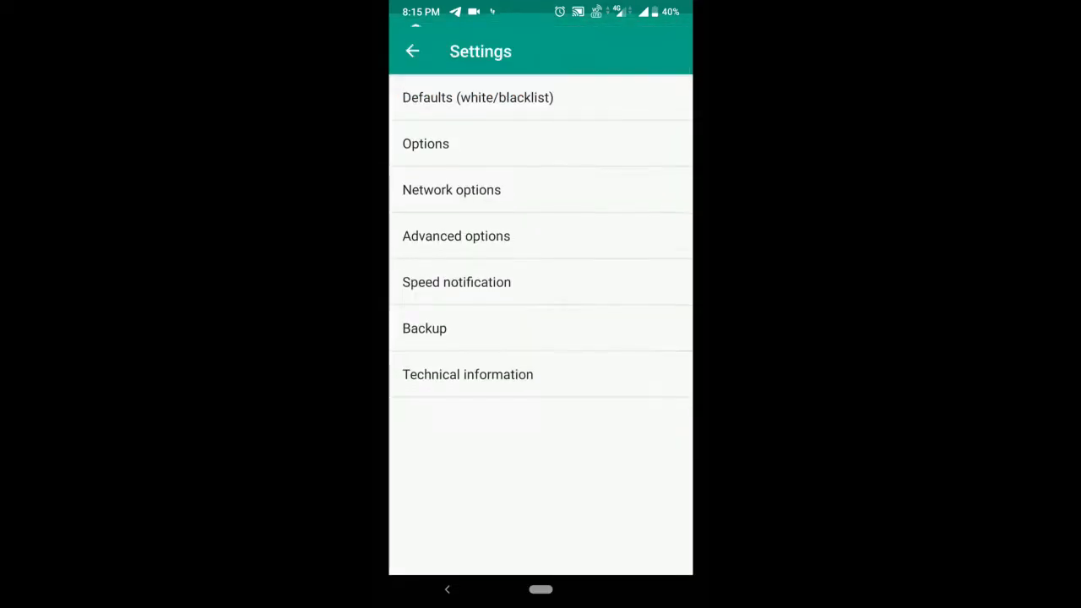
pyautogui.click(476, 97)
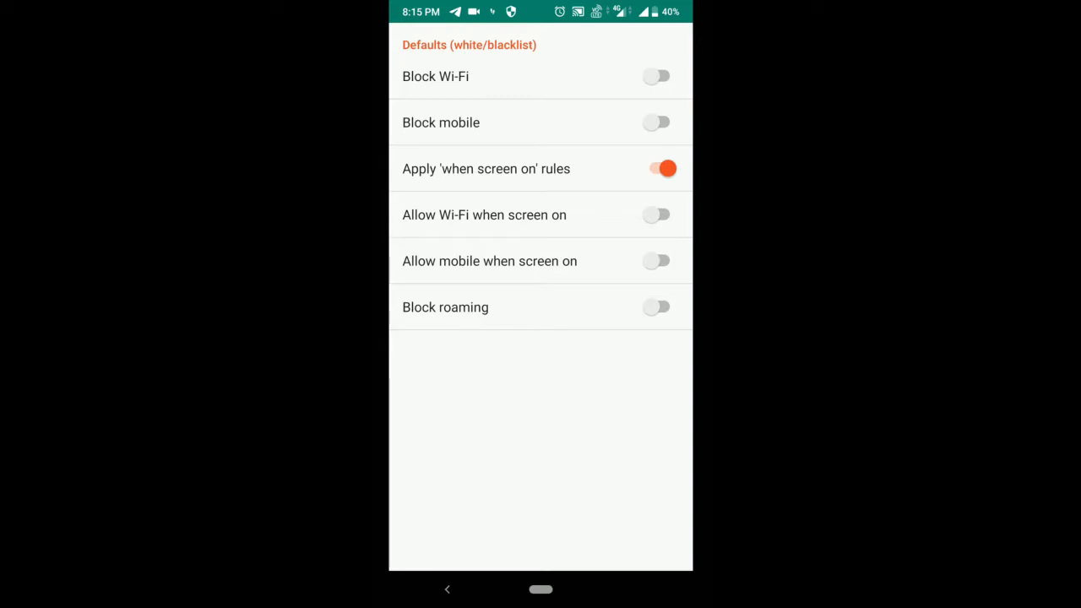
pyautogui.click(655, 169)
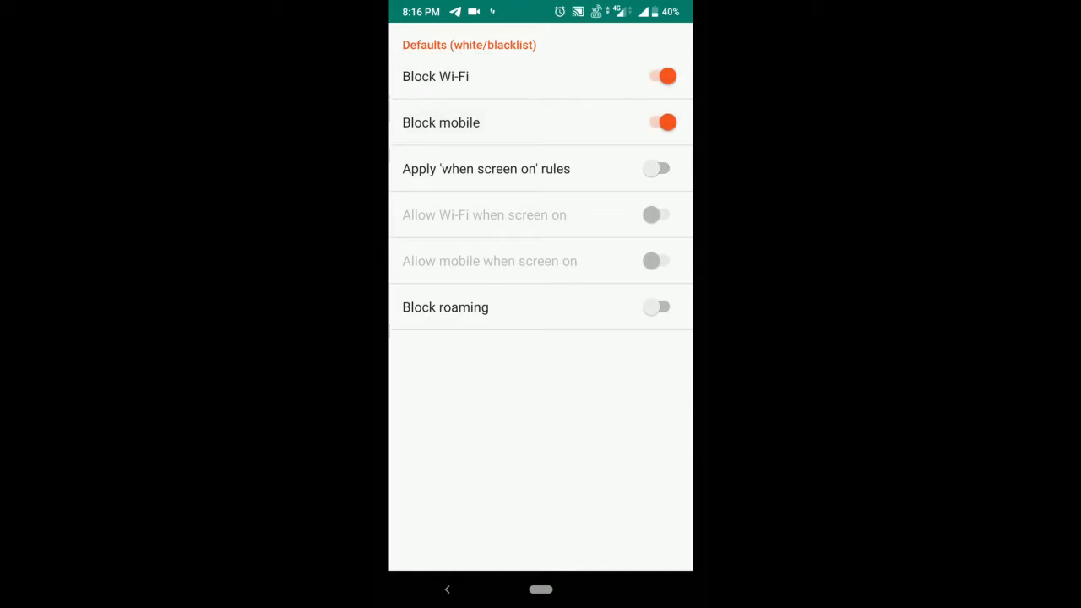
pyautogui.click(445, 588)
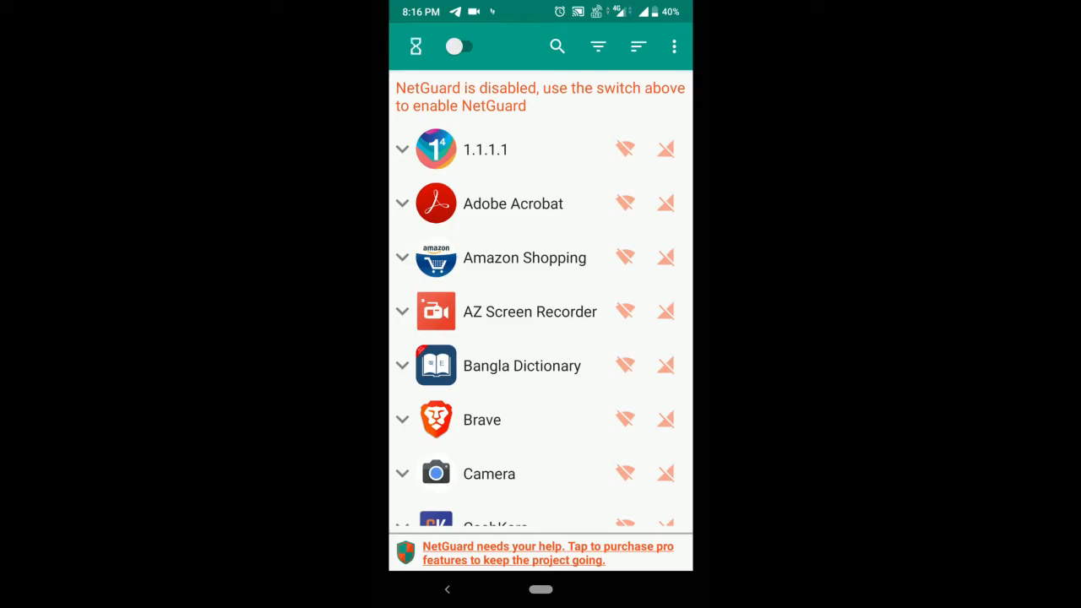
# Enable NetGuard's firewall with the top-bar toggle so the disabled warning disappears
pyautogui.click(416, 45)
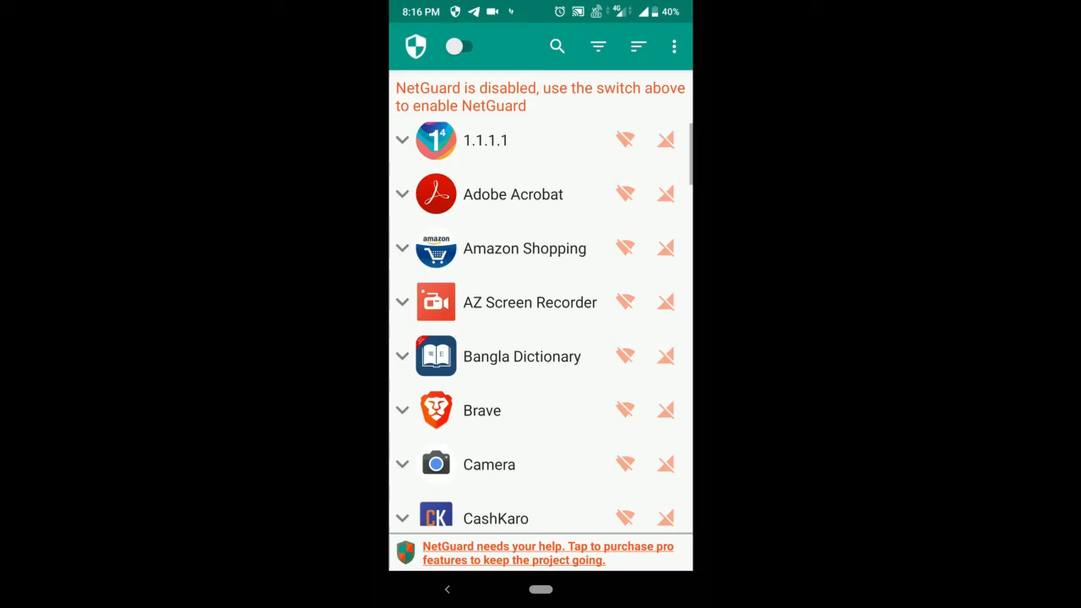
pyautogui.scroll(-3)
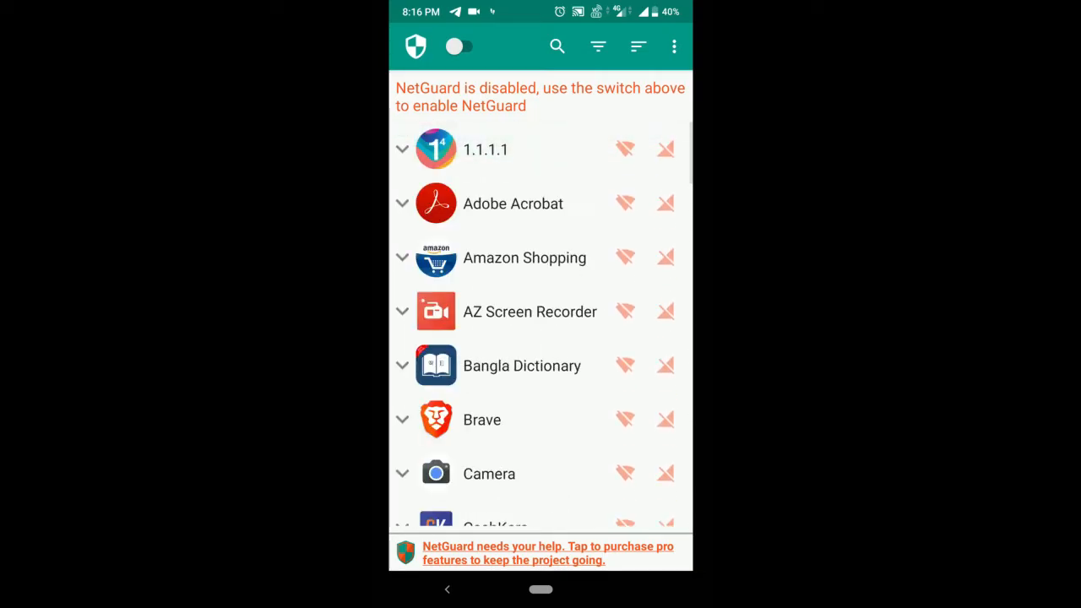
pyautogui.click(460, 47)
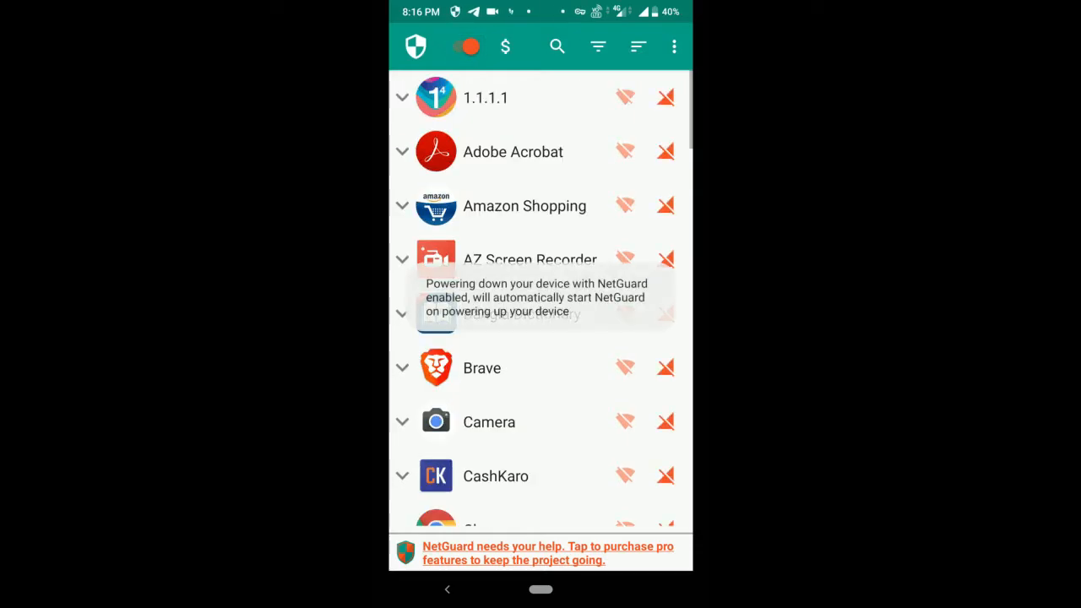
pyautogui.click(672, 48)
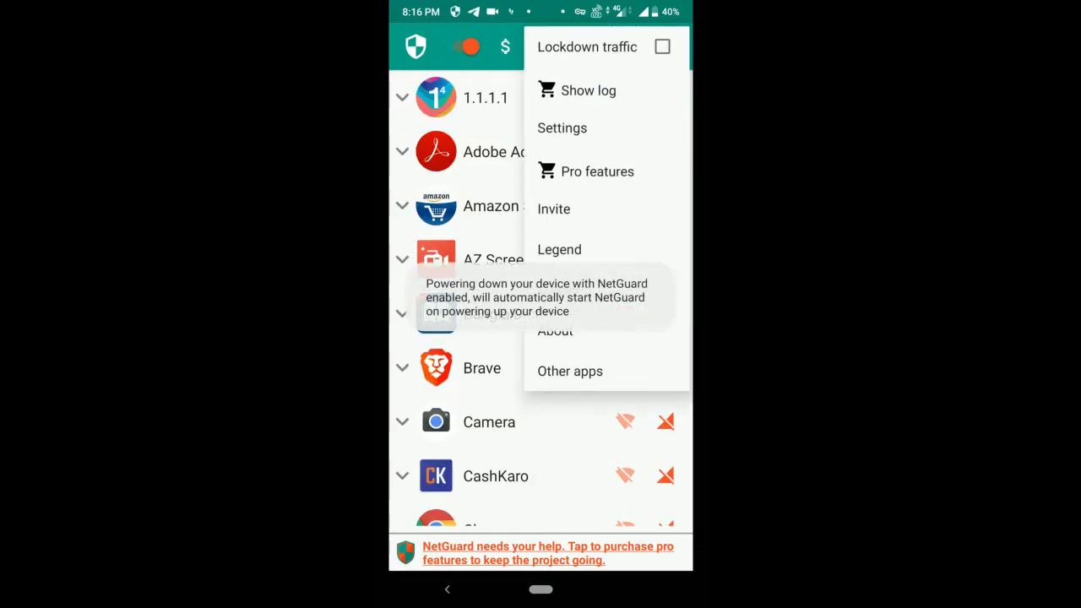
# In Advanced options, enable Filter traffic and acknowledge the data and power attribution notice
pyautogui.click(561, 129)
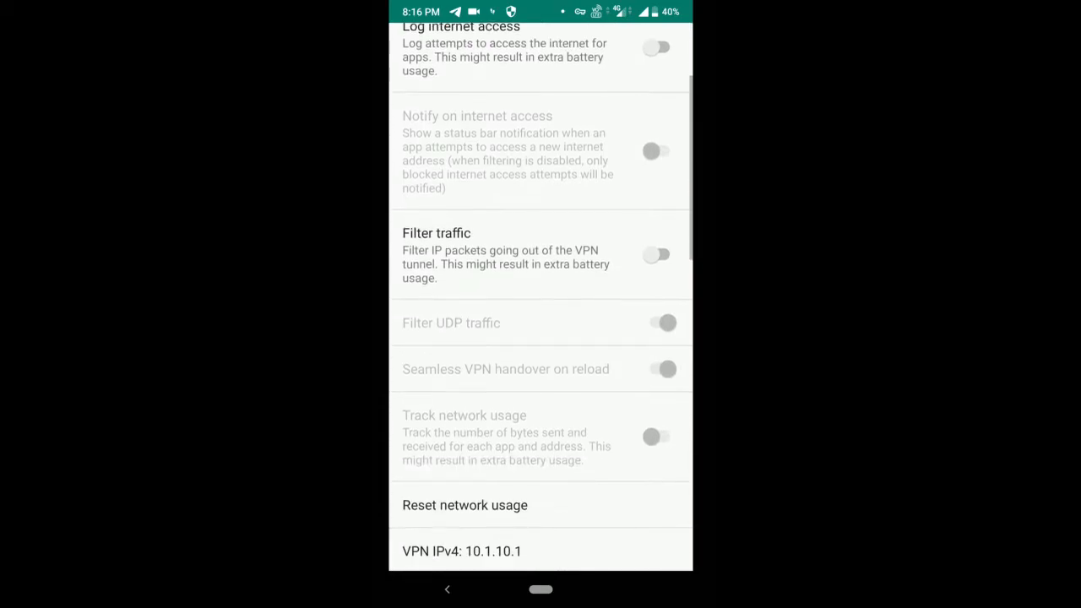
pyautogui.click(657, 254)
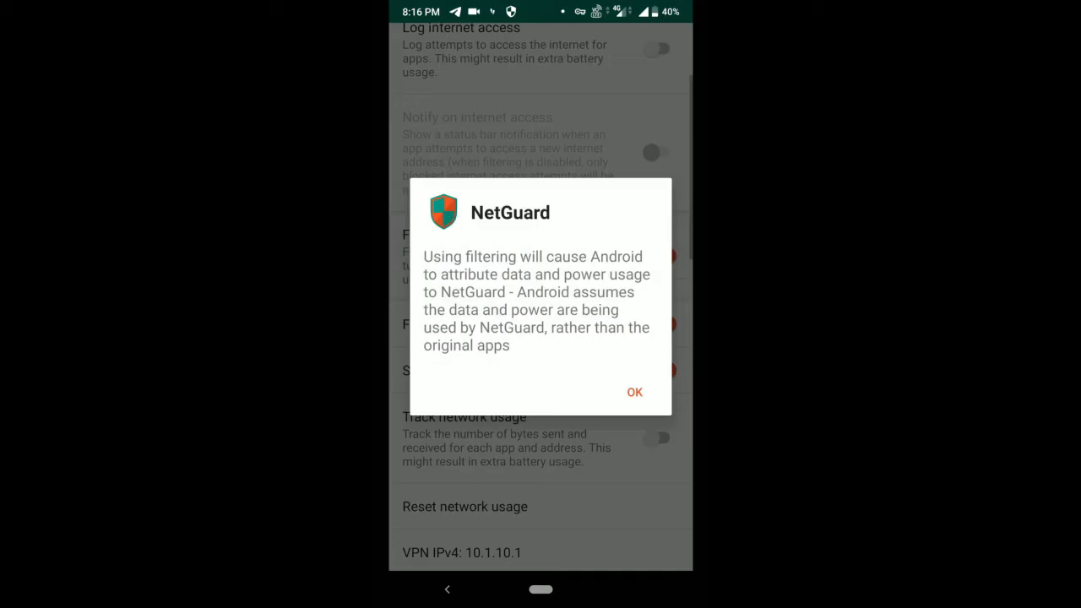
pyautogui.click(635, 392)
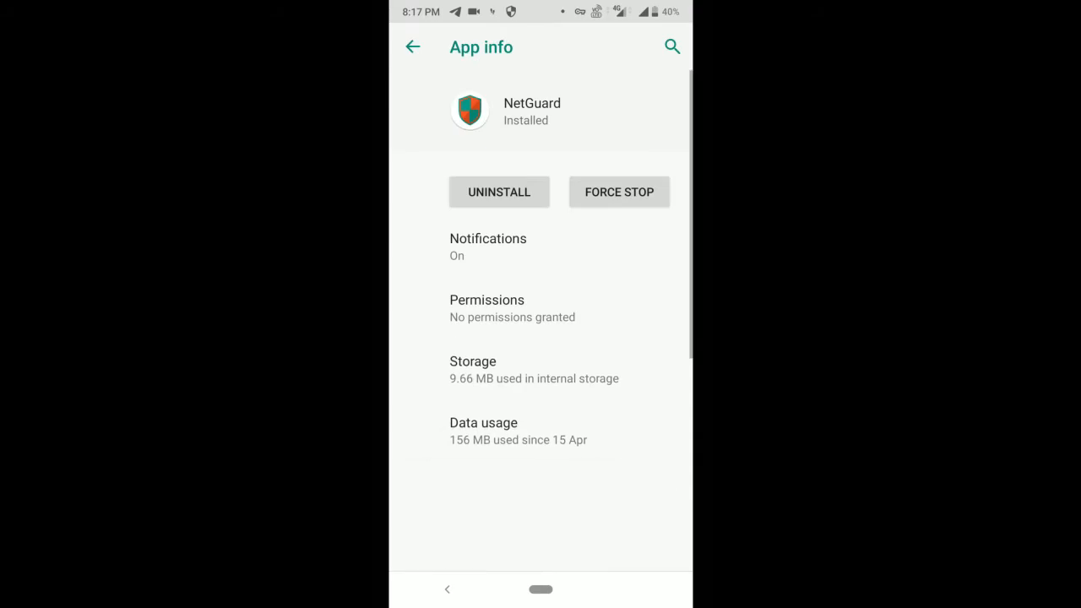
# From NetGuard's App info, reach Battery optimisation and switch the list to All apps
pyautogui.scroll(-3)
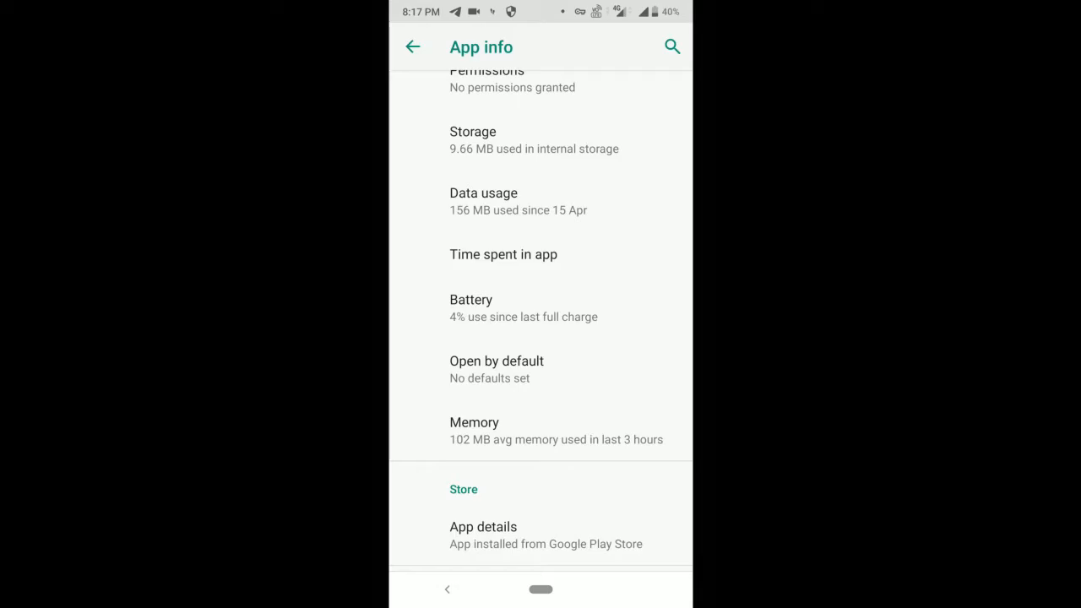
pyautogui.click(470, 307)
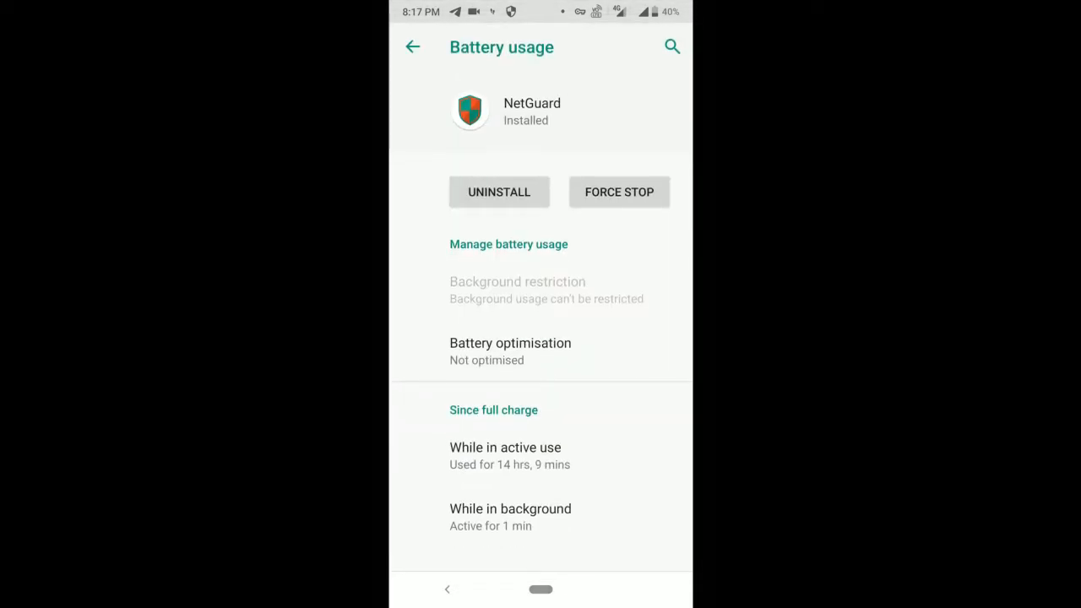
pyautogui.click(510, 342)
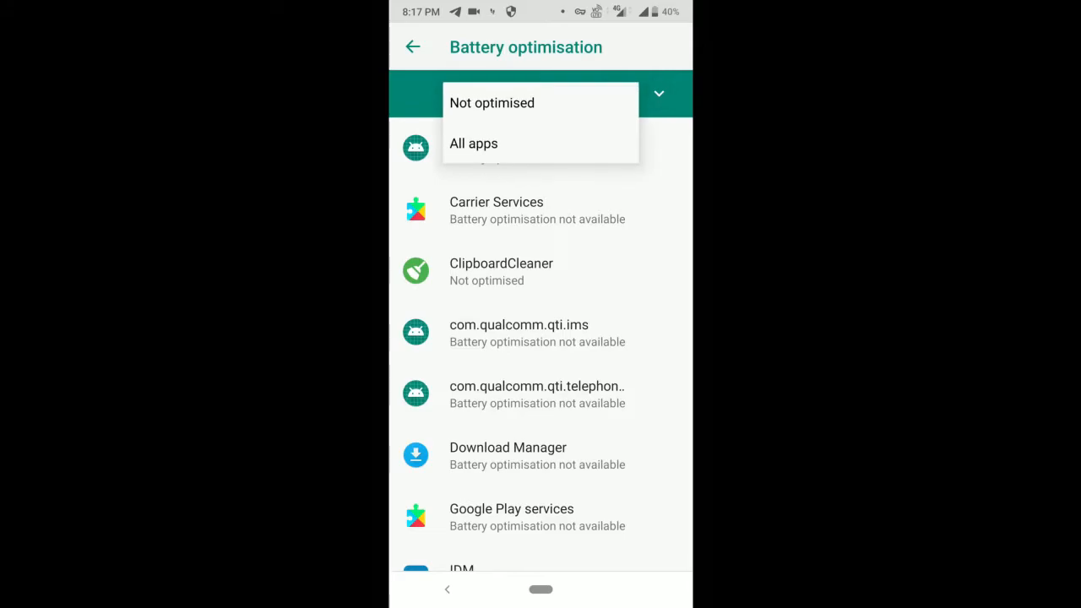
pyautogui.click(472, 142)
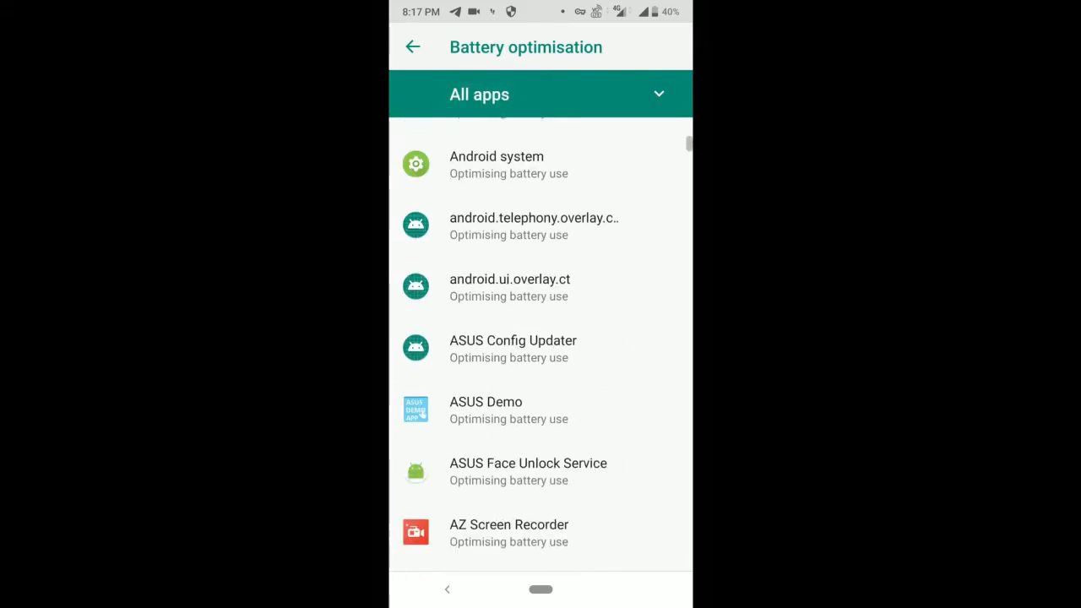
# Set NetGuard to Don't optimise and confirm with DONE
pyautogui.scroll(-3)
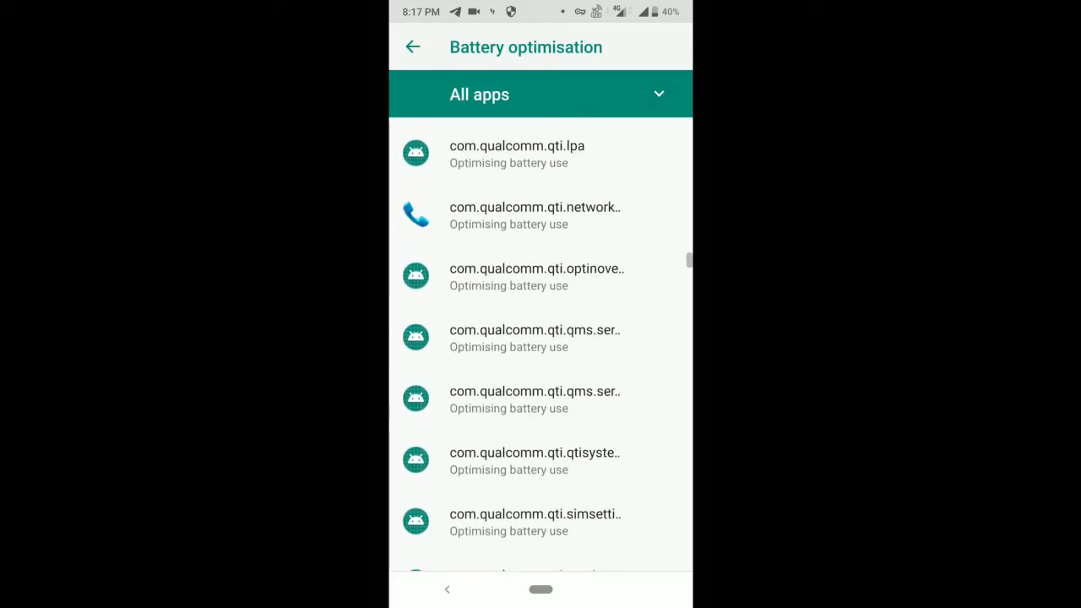
pyautogui.scroll(-3)
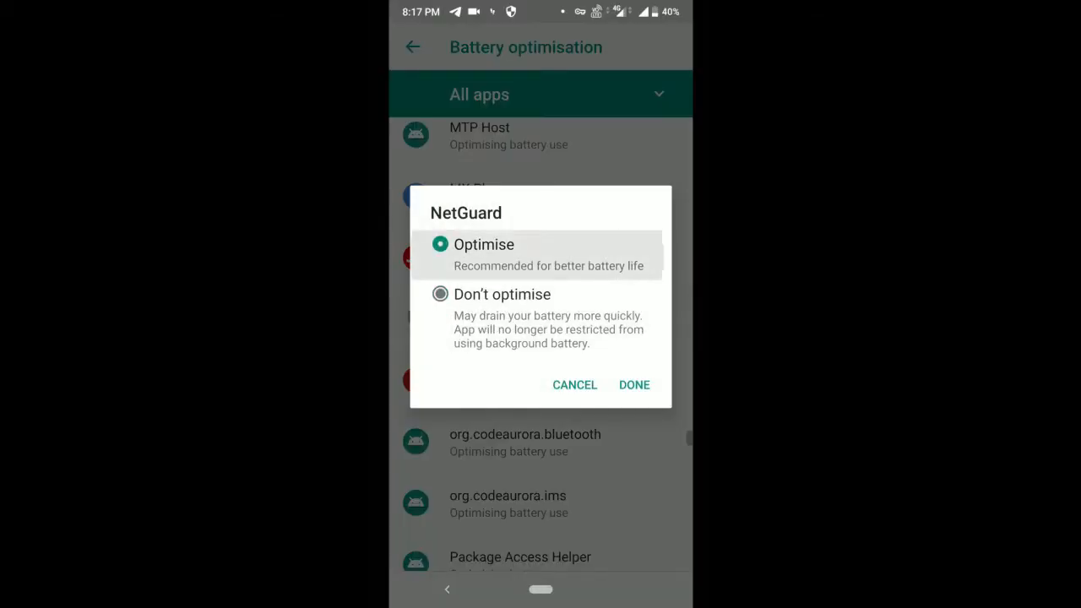
pyautogui.click(439, 293)
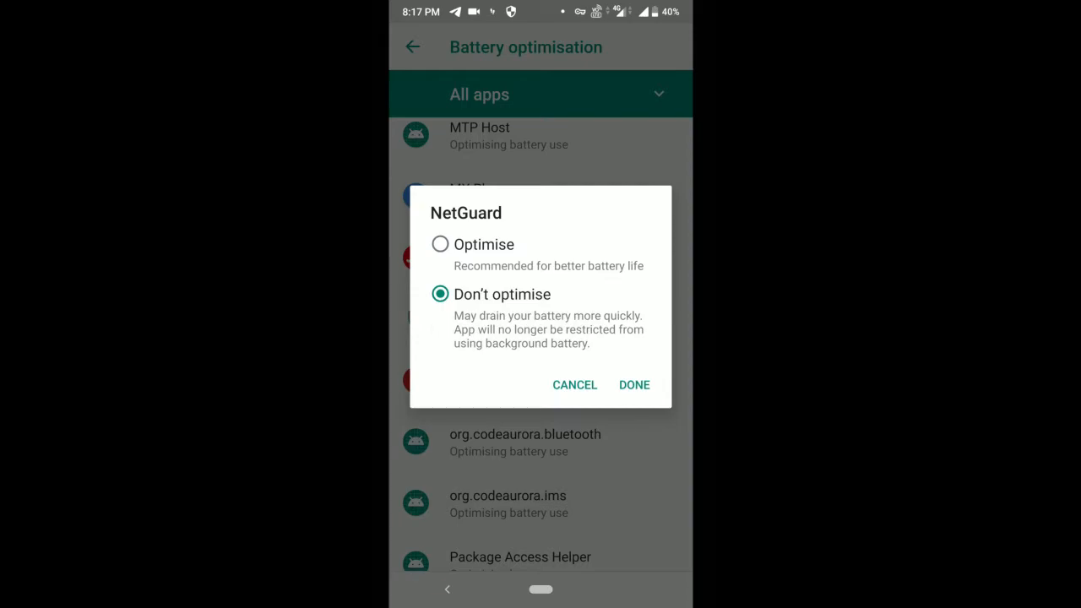
pyautogui.click(635, 385)
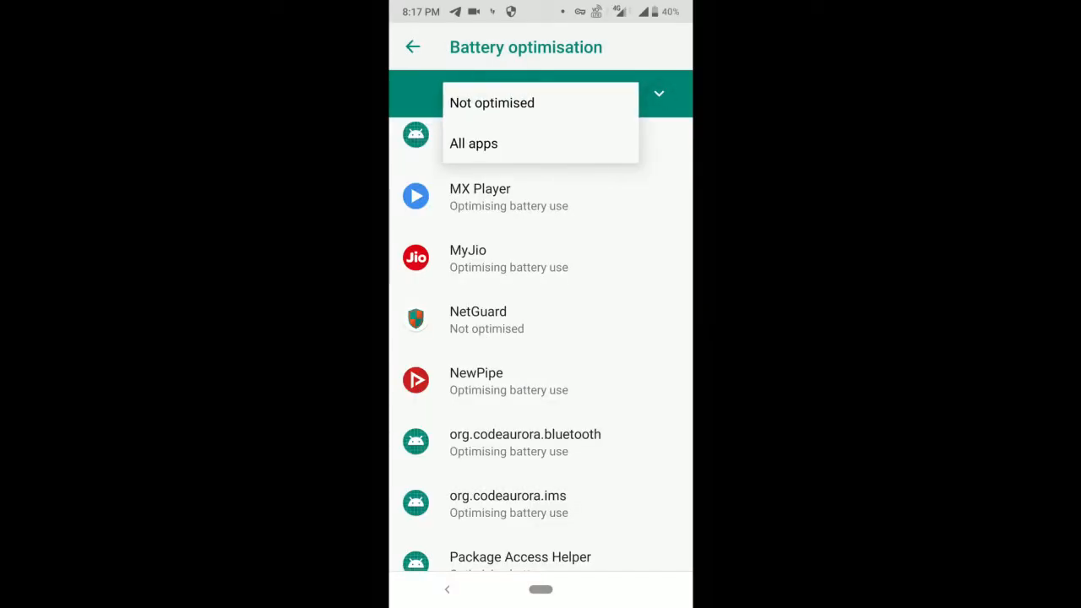
pyautogui.click(492, 103)
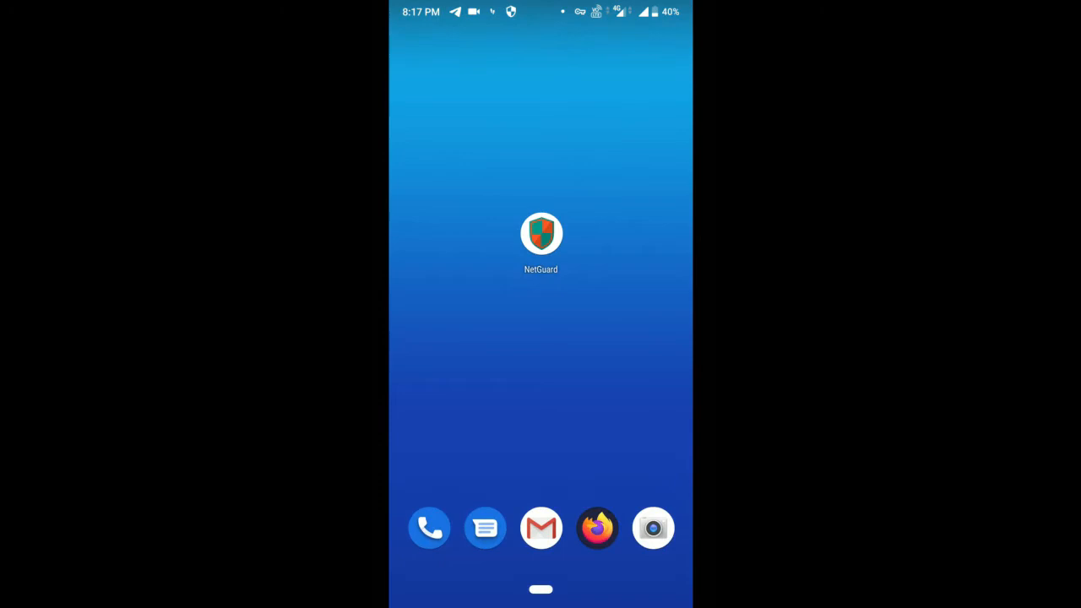
# In NetGuard's app list, allow Brave network access while every other app stays blocked
pyautogui.click(540, 233)
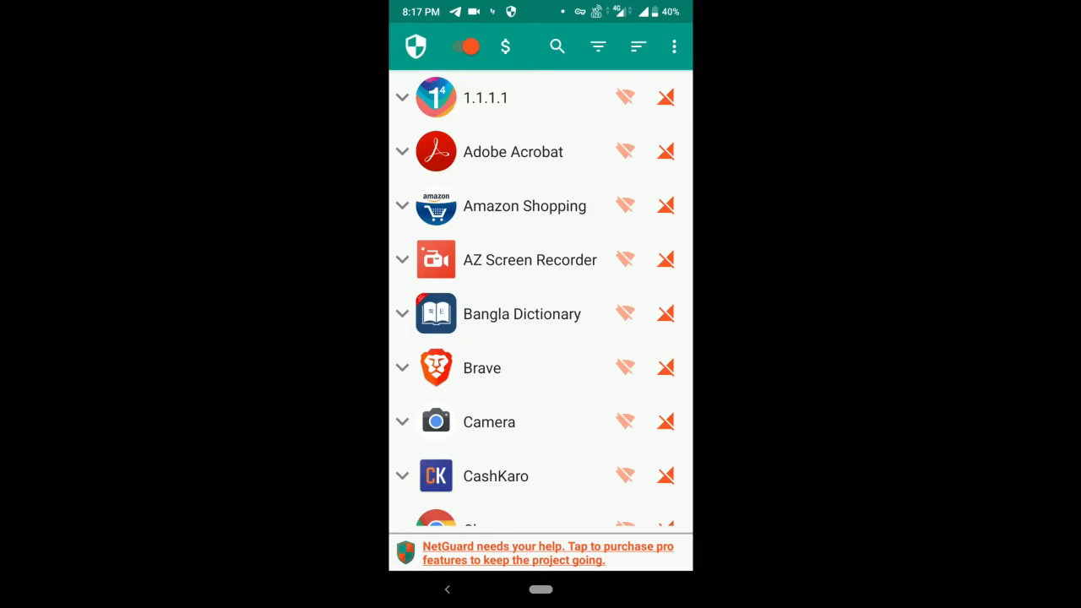
pyautogui.click(665, 368)
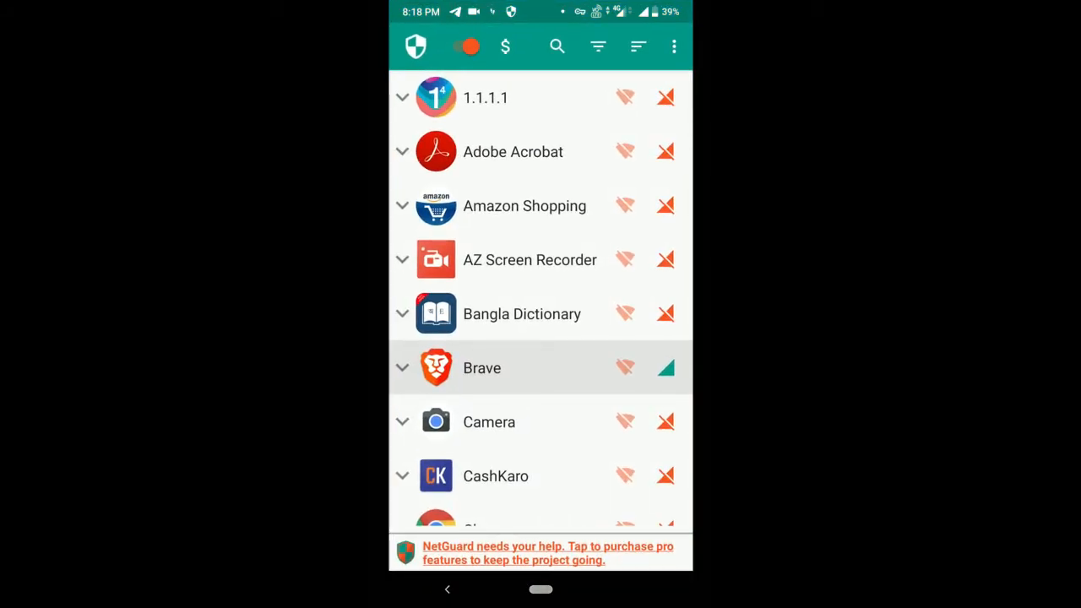
pyautogui.click(665, 368)
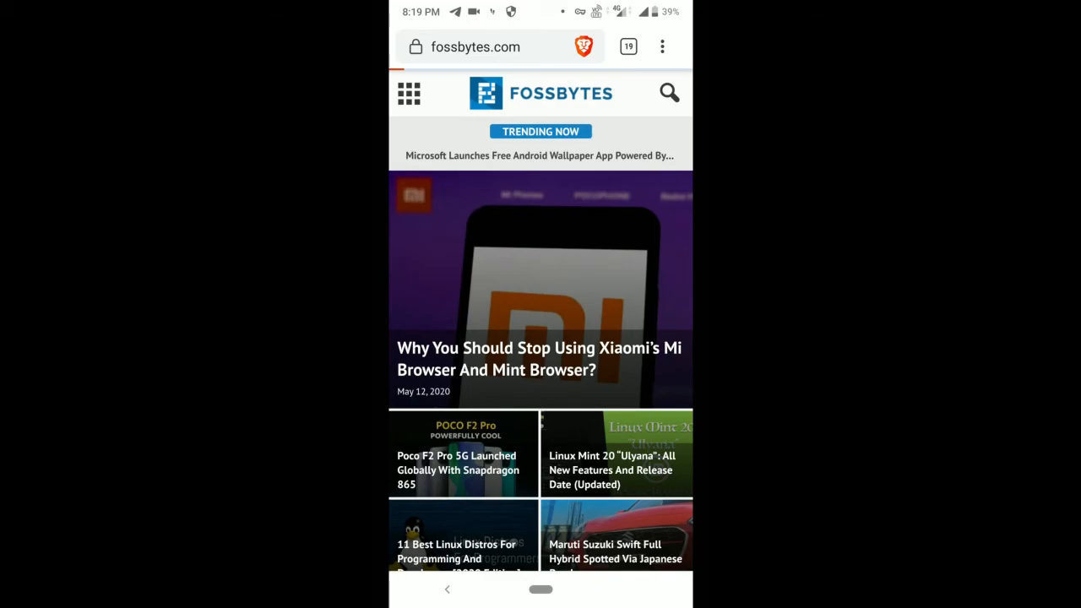
# Browse in Brave to fossbytes.com and google.com, reloading past the connection-interrupted error
pyautogui.click(628, 47)
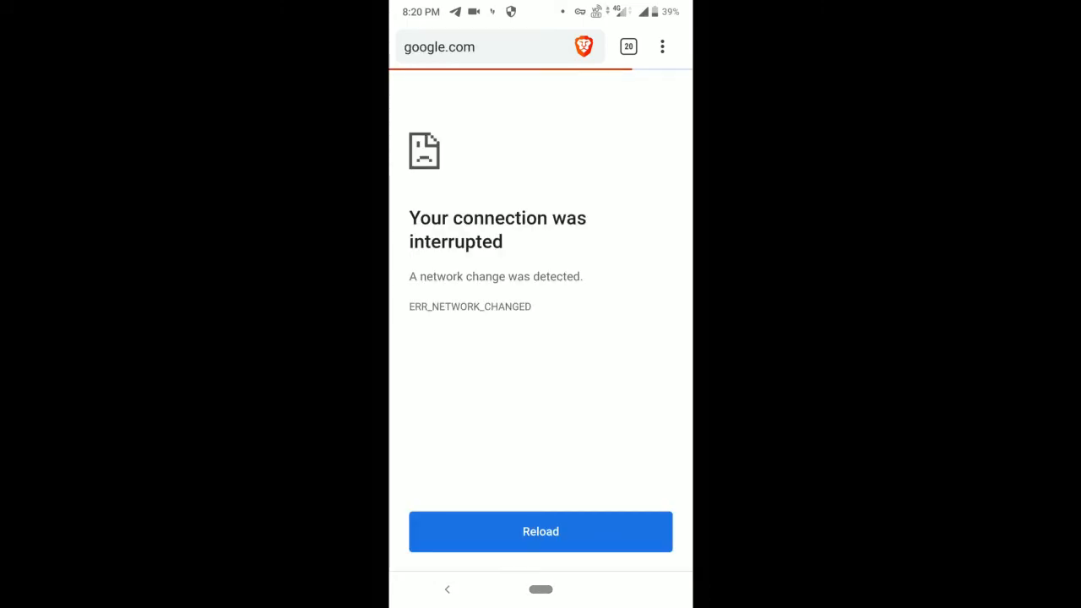
pyautogui.click(540, 530)
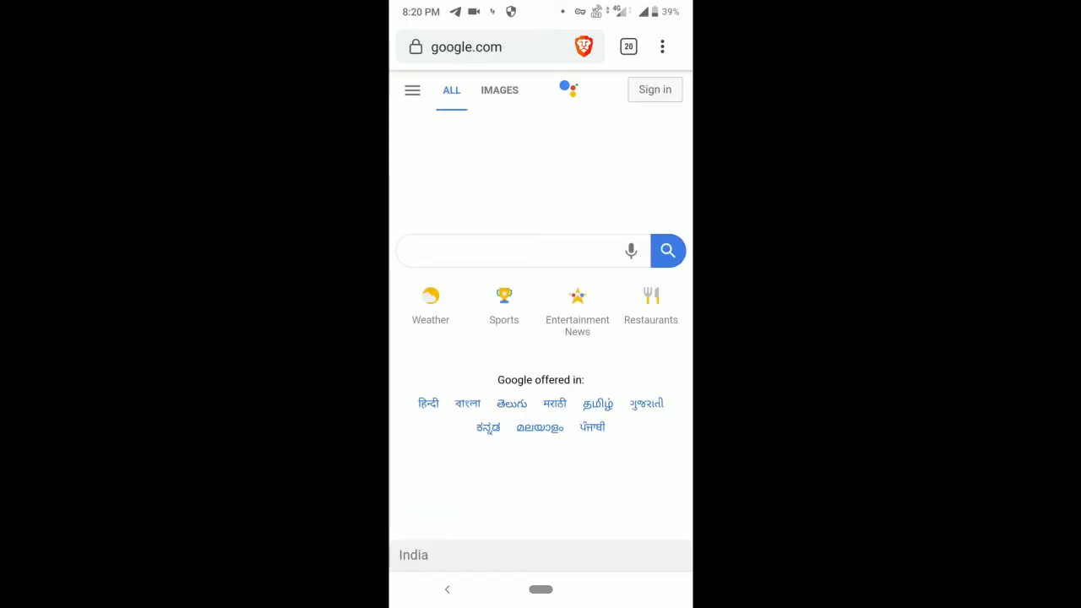